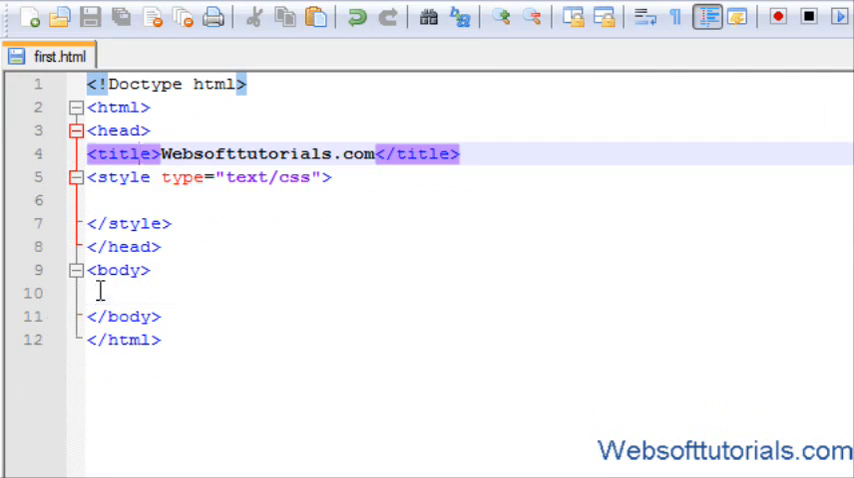
Step: Write a #test{ } rule in the style block with a border:1px solid; declaration
{"action": "left_click", "coordinate": [124, 200]}
{"action": "type", "text": "#text"}
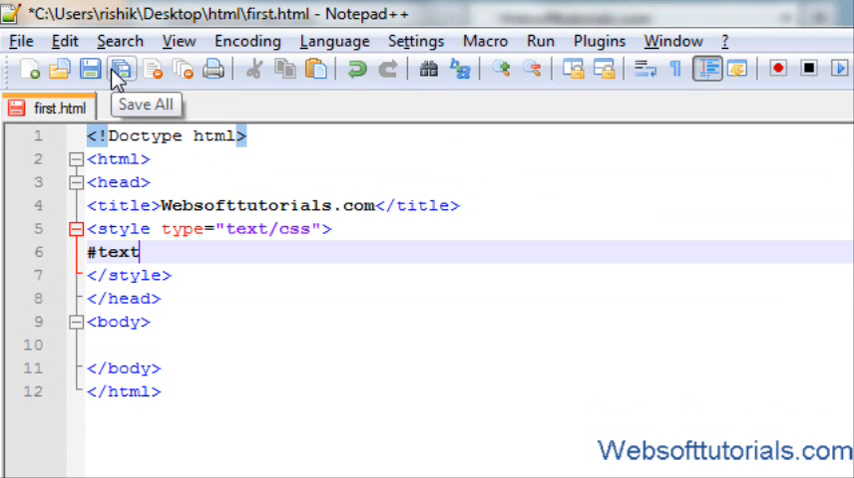
{"action": "type", "text": "{"}
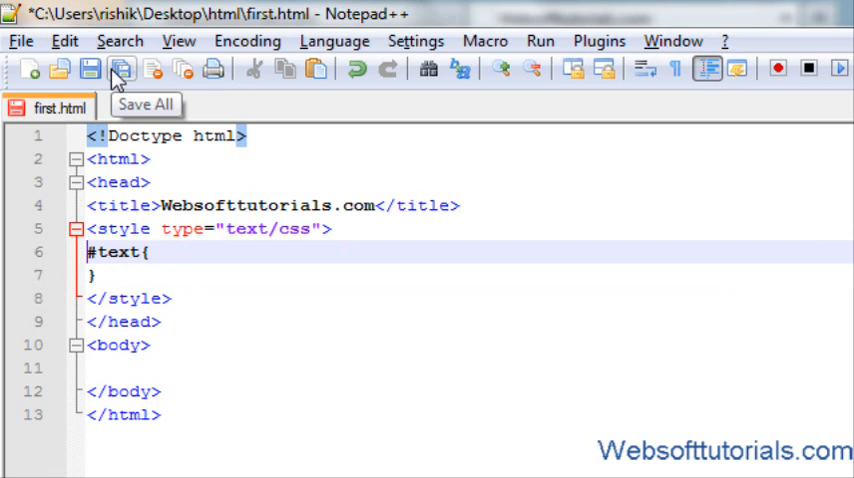
{"action": "left_click", "coordinate": [88, 68]}
{"action": "type", "text": "s"}
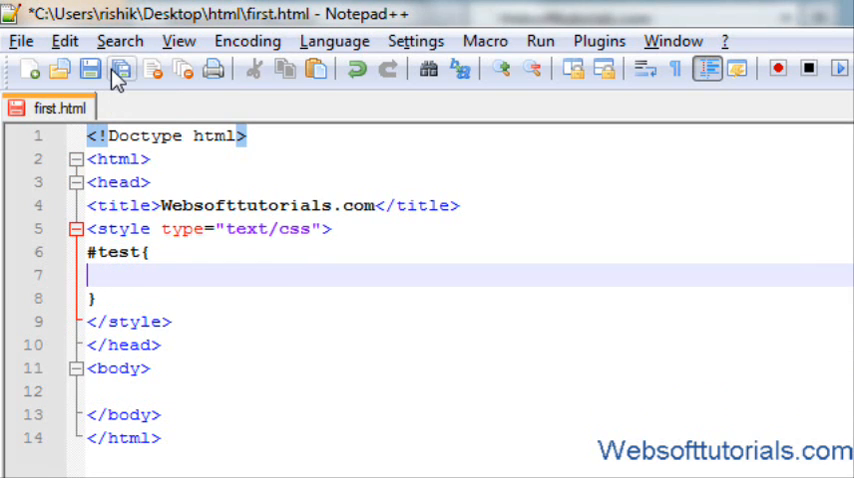
{"action": "type", "text": "border:1px solid;"}
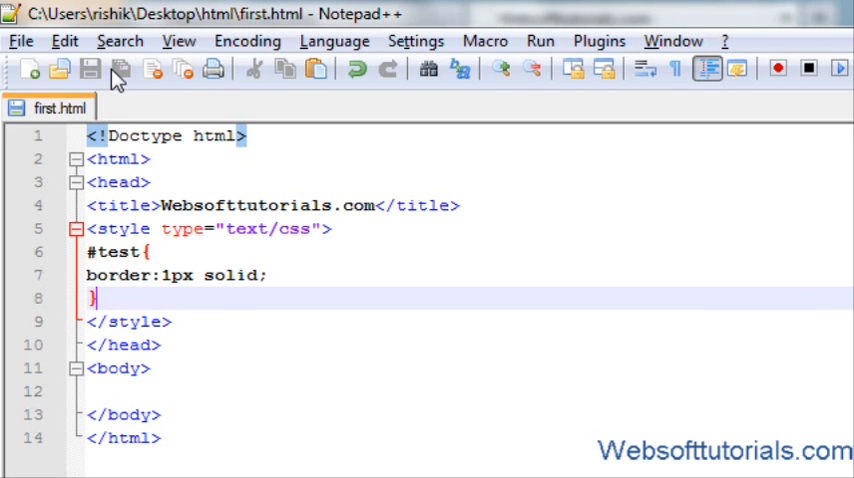
Step: Add an empty <div id="test"></div> element inside the page body
{"action": "type", "text": "<div"}
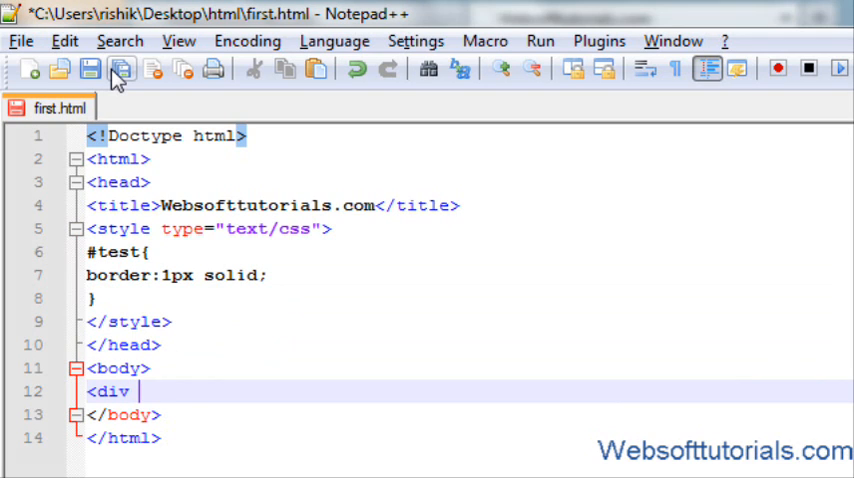
{"action": "type", "text": "id=\"\""}
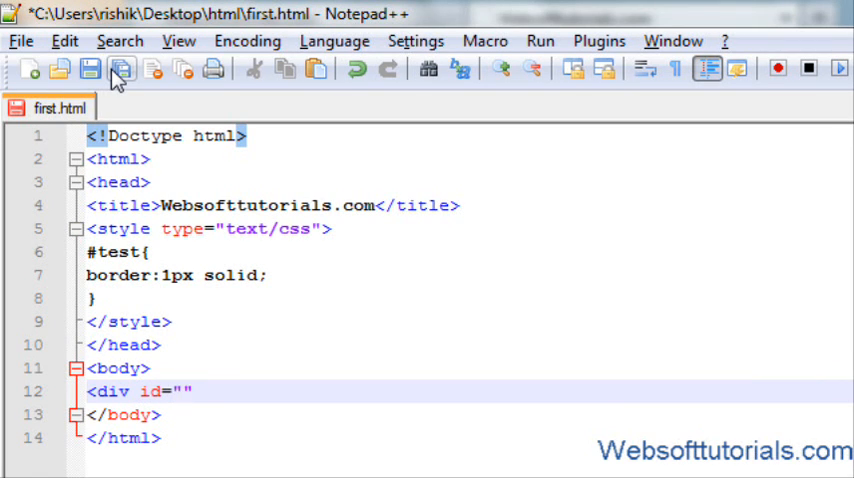
{"action": "type", "text": "test\"></"}
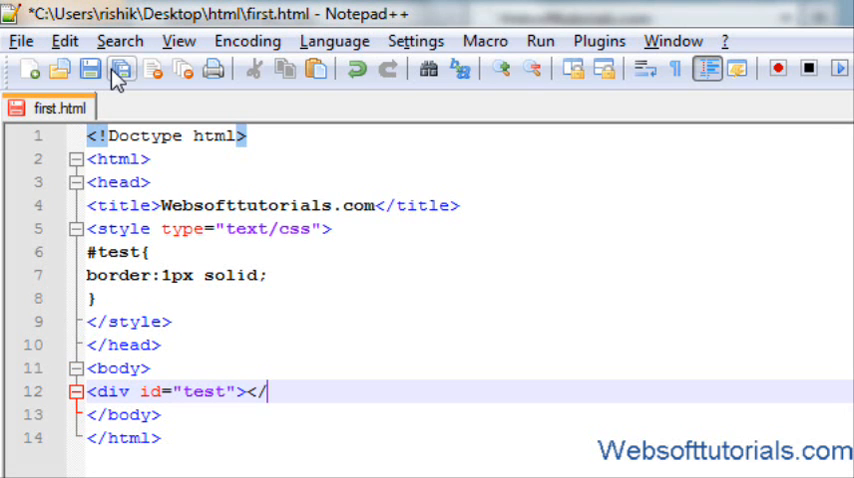
{"action": "type", "text": "div>"}
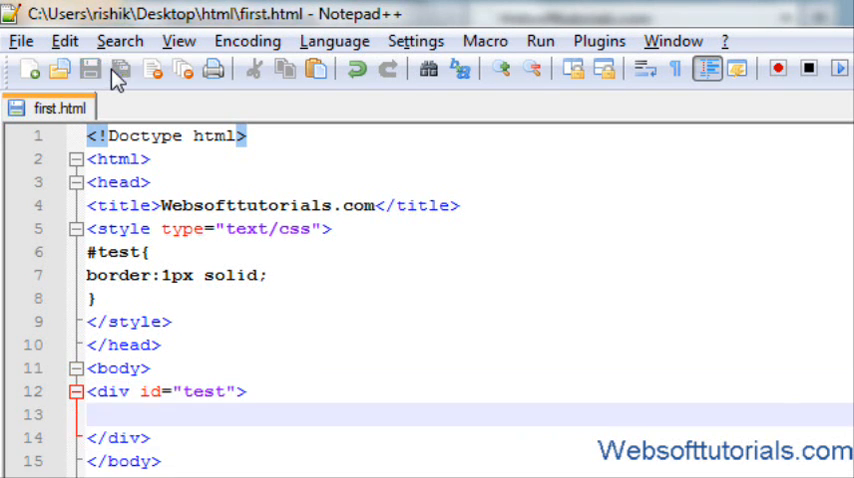
Step: Fill the div with a short 'Hi i m ... from webs...orials' introductory sentence and save the file
{"action": "type", "text": "Hi"}
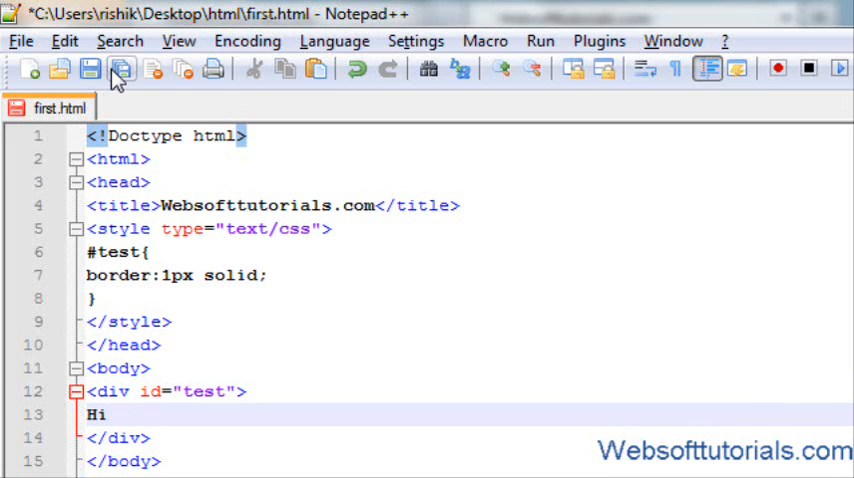
{"action": "type", "text": "i m ros"}
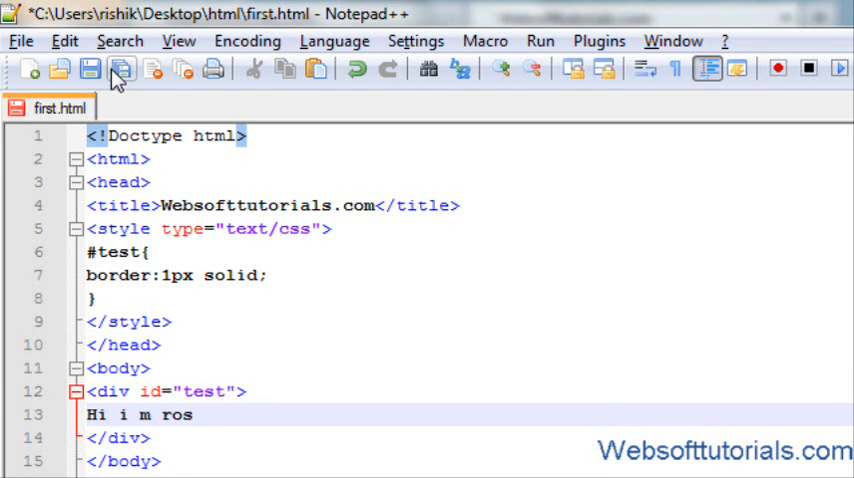
{"action": "type", "text": "ishab ka"}
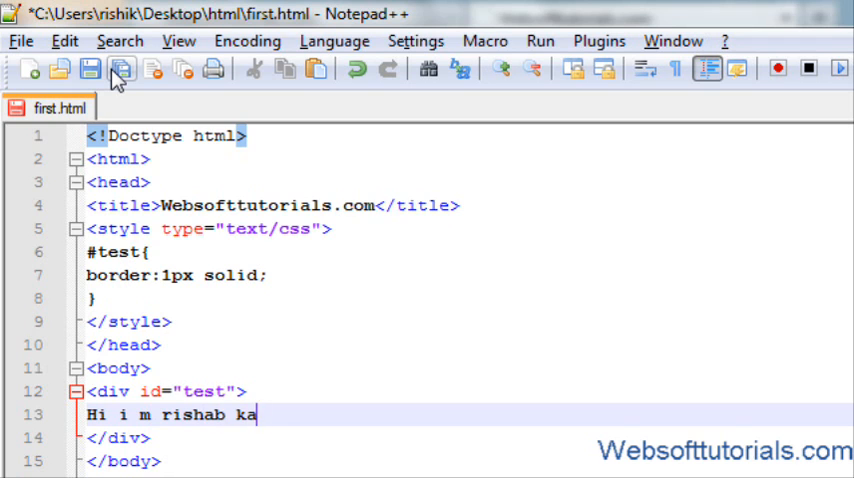
{"action": "type", "text": "poor from"}
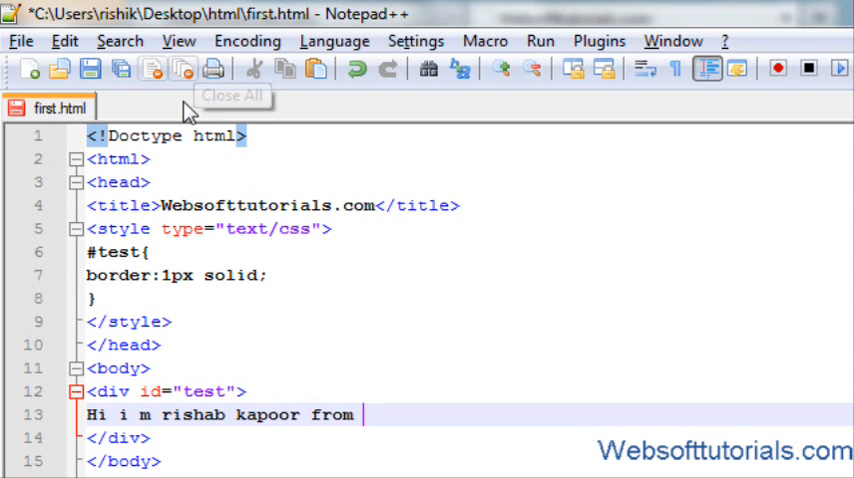
{"action": "type", "text": "websofttut"}
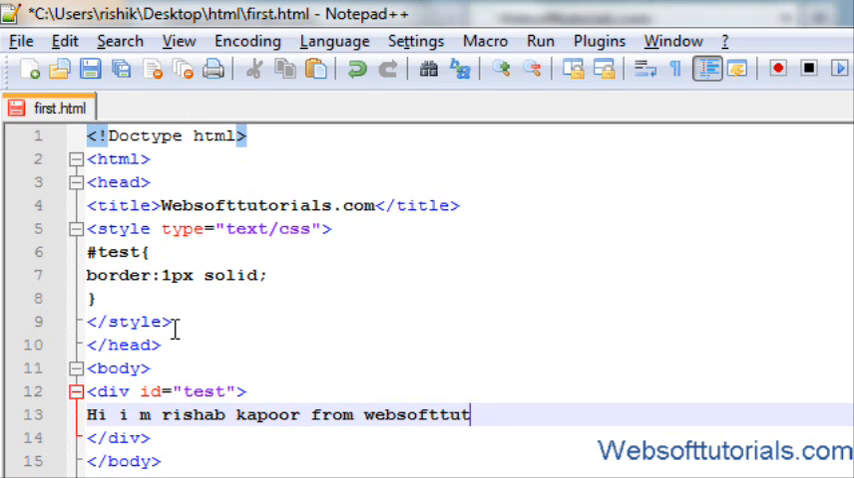
{"action": "type", "text": "orials.om"}
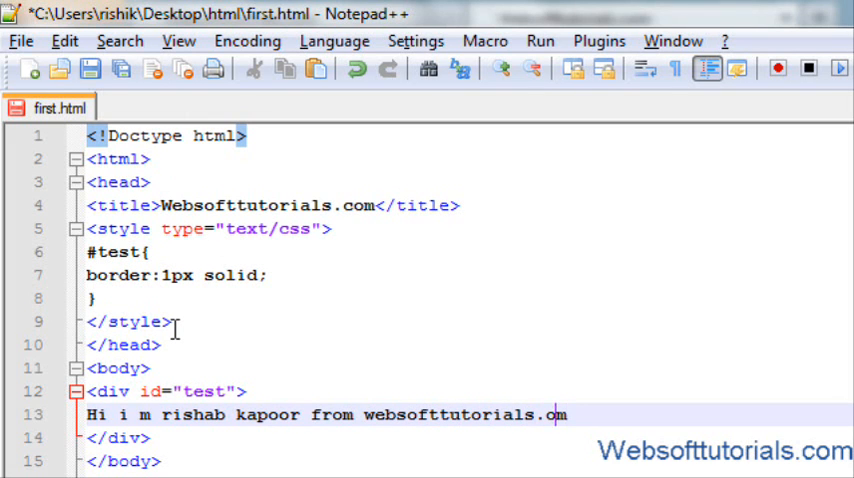
{"action": "left_click", "coordinate": [88, 68]}
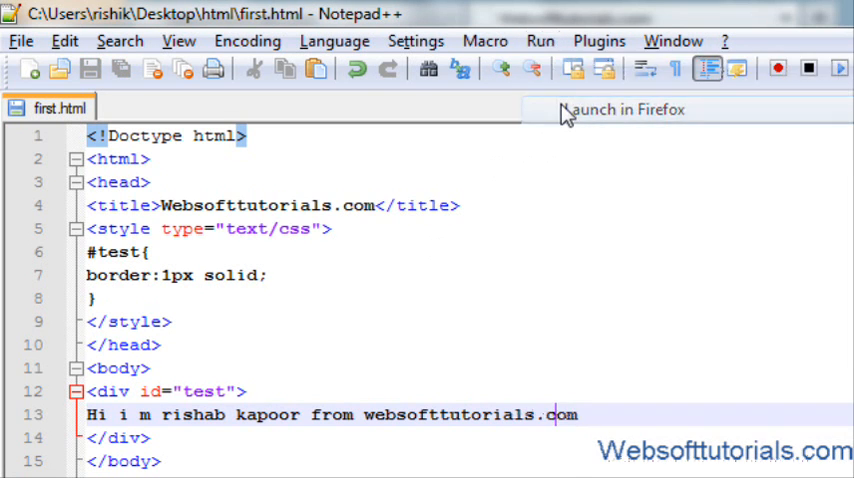
{"action": "left_click", "coordinate": [626, 108]}
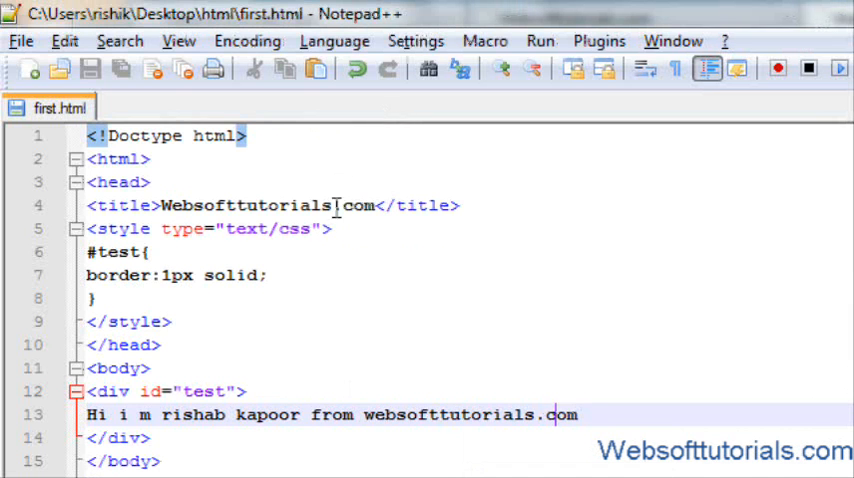
Step: Give the #test rule a width of 400px
{"action": "type", "text": "wi"}
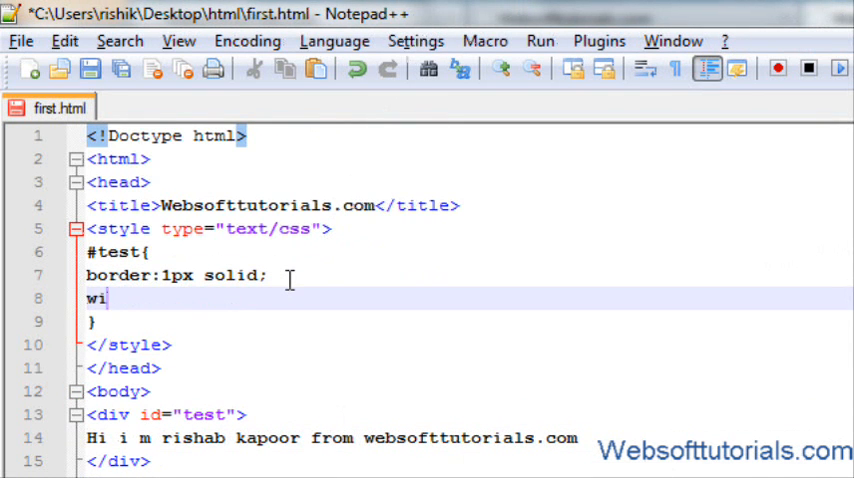
{"action": "type", "text": "dth:400"}
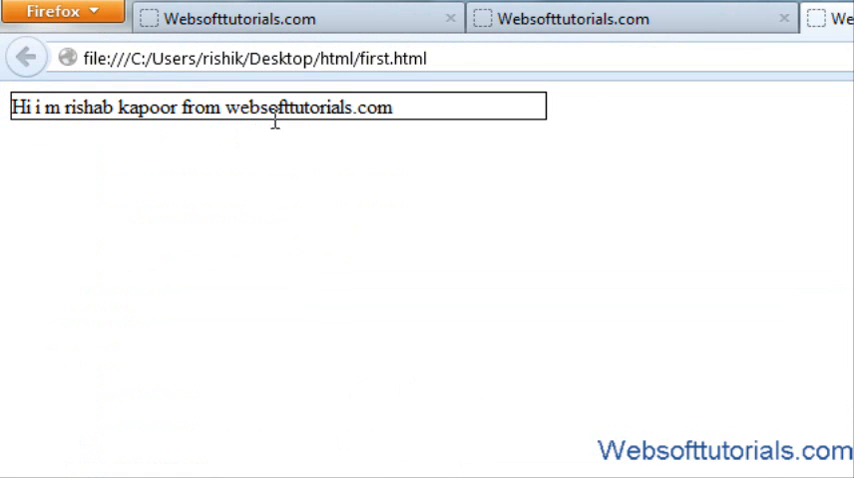
{"action": "mouse_move", "coordinate": [352, 112]}
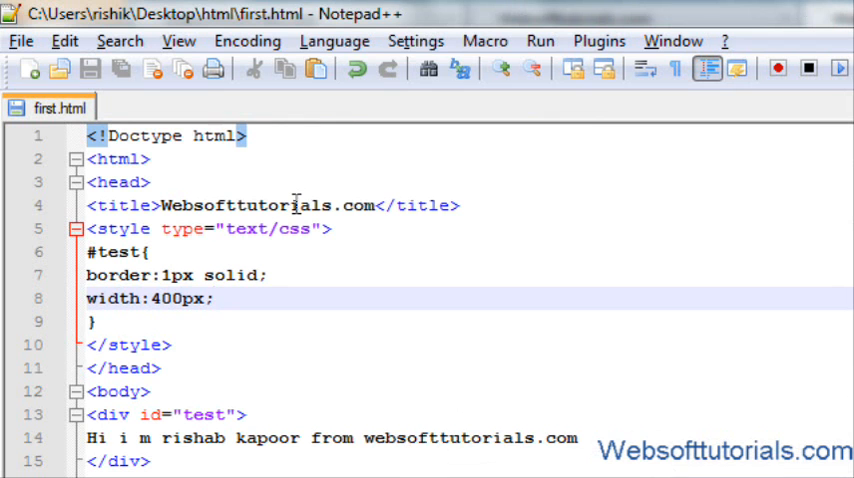
Step: Give the #test rule a height of 70px
{"action": "type", "text": "hegit"}
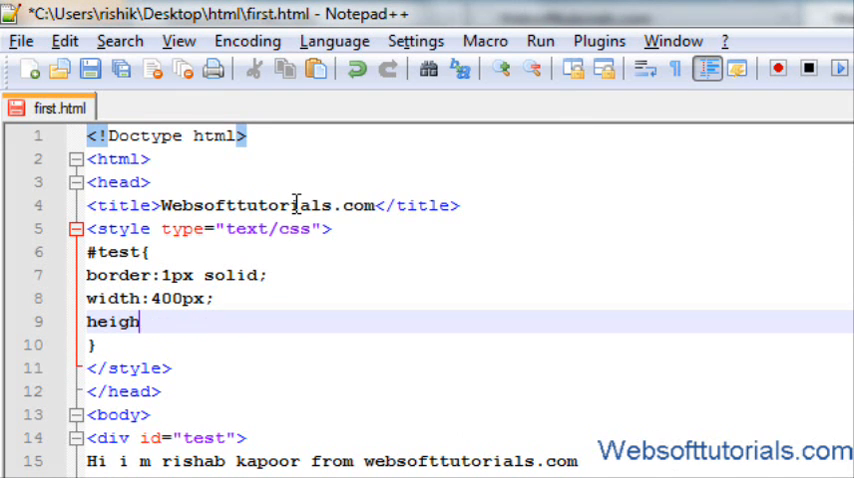
{"action": "type", "text": "t:"}
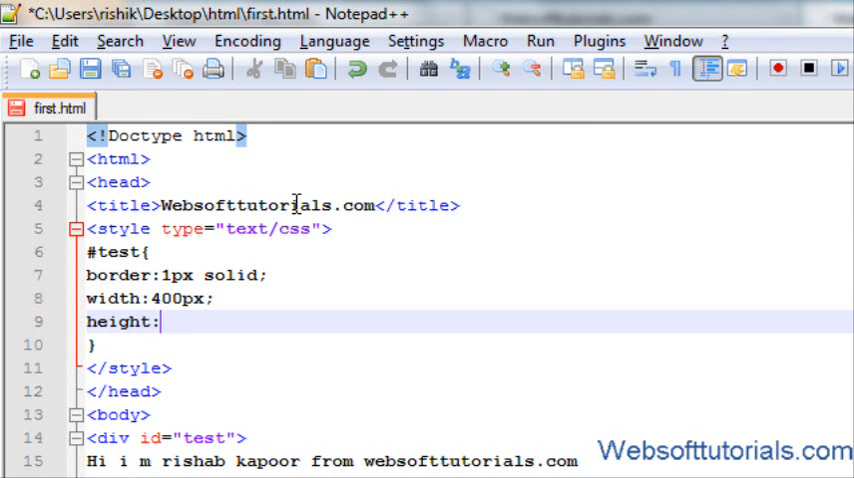
{"action": "type", "text": "70"}
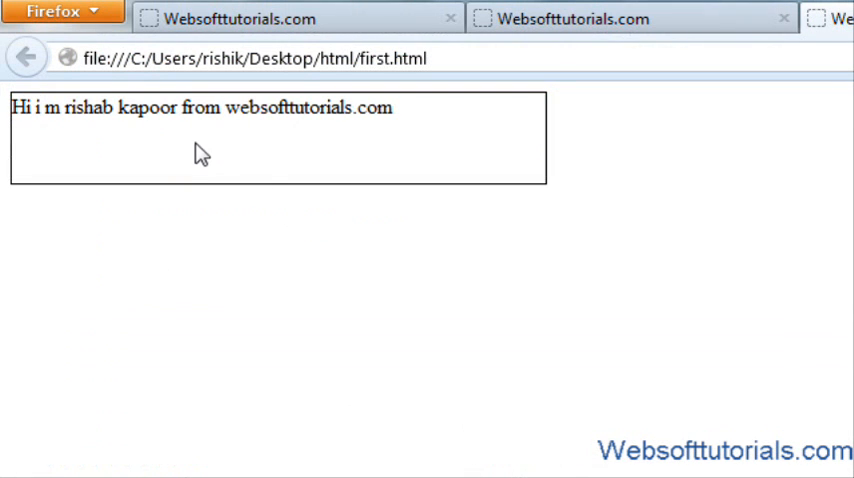
{"action": "mouse_move", "coordinate": [210, 168]}
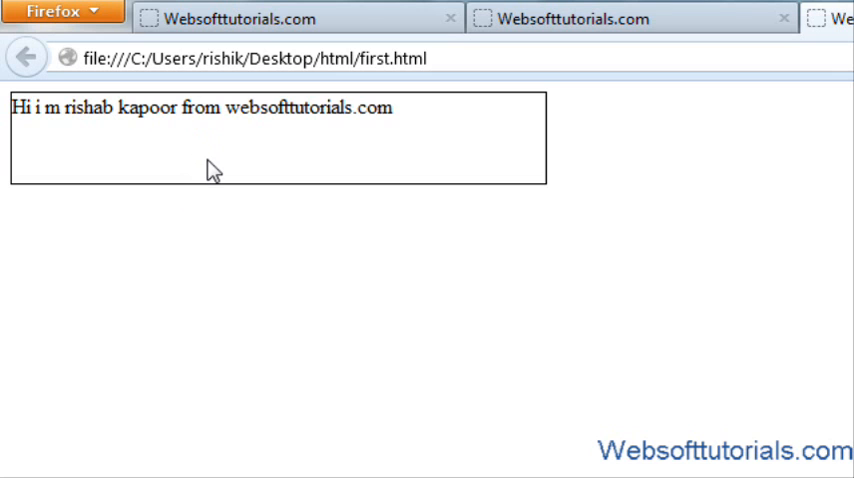
{"action": "mouse_move", "coordinate": [216, 158]}
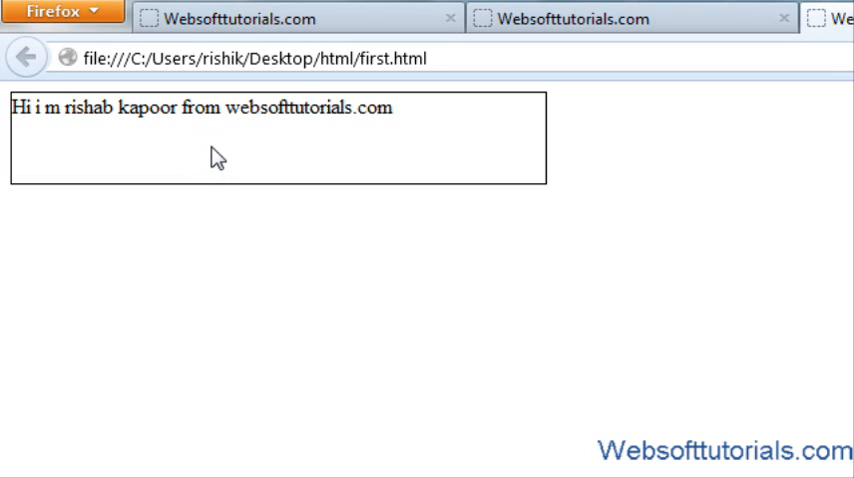
{"action": "mouse_move", "coordinate": [224, 142]}
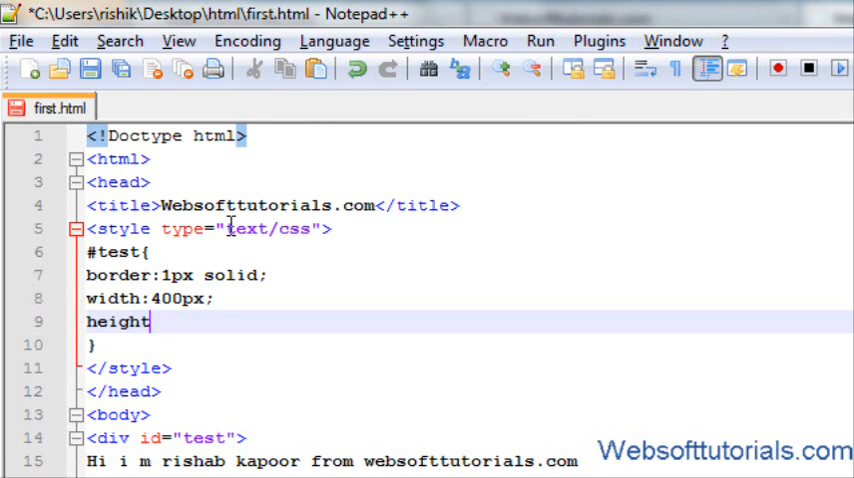
Step: Change the height rule to min-height:70px and add a <br /> line break after the text line
{"action": "type", "text": "min"}
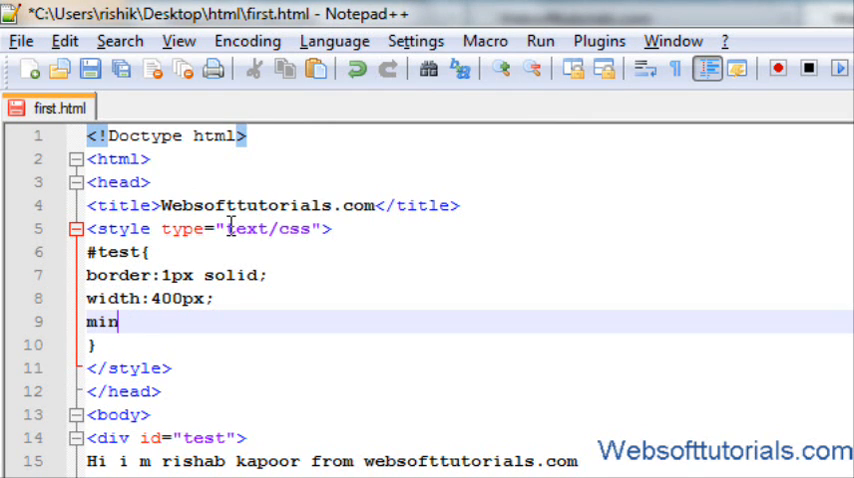
{"action": "type", "text": "-heig"}
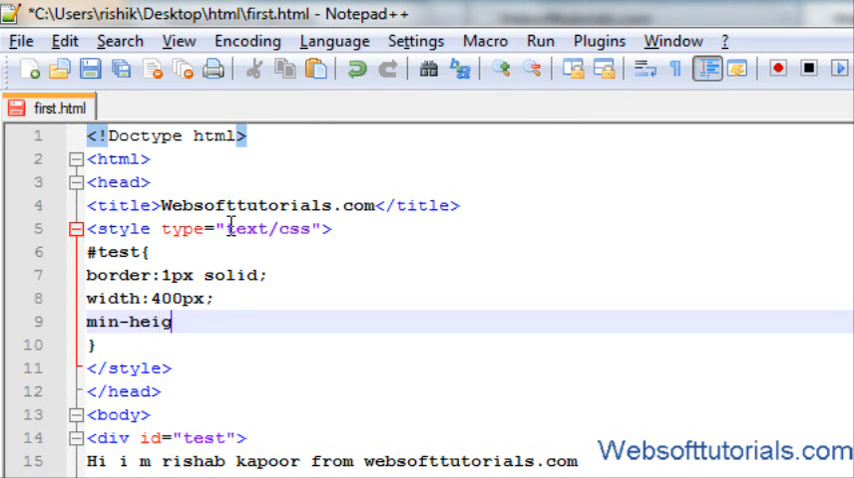
{"action": "type", "text": "ht:70px;"}
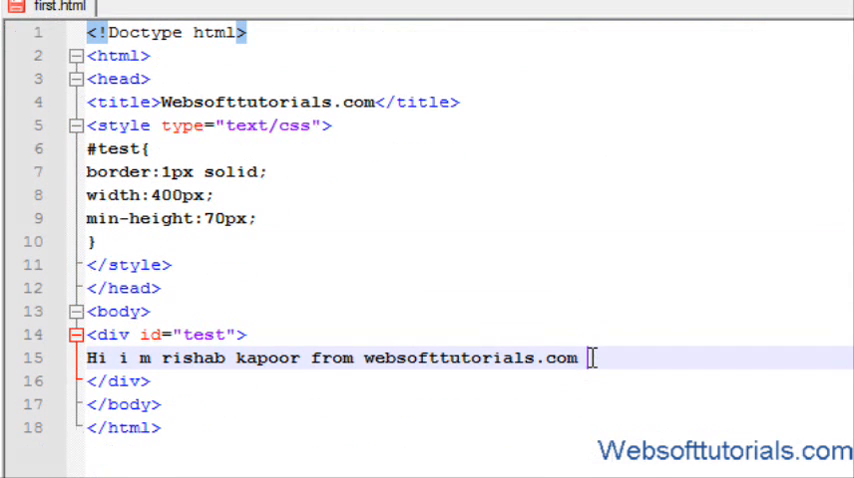
{"action": "type", "text": "<br />"}
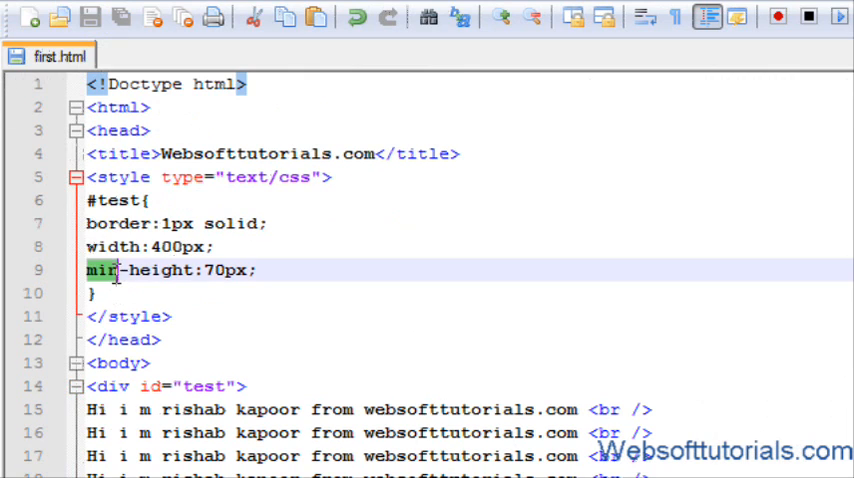
Step: Change min-height:70px into max-height:70px
{"action": "type", "text": "max"}
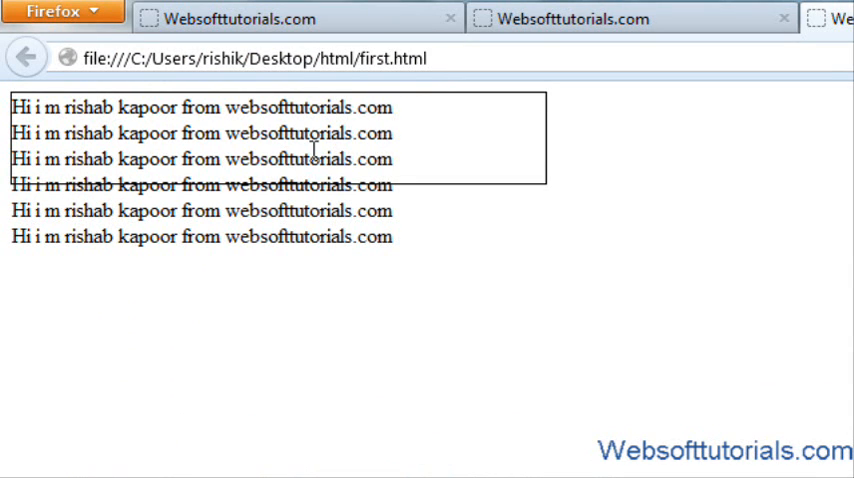
{"action": "mouse_move", "coordinate": [438, 166]}
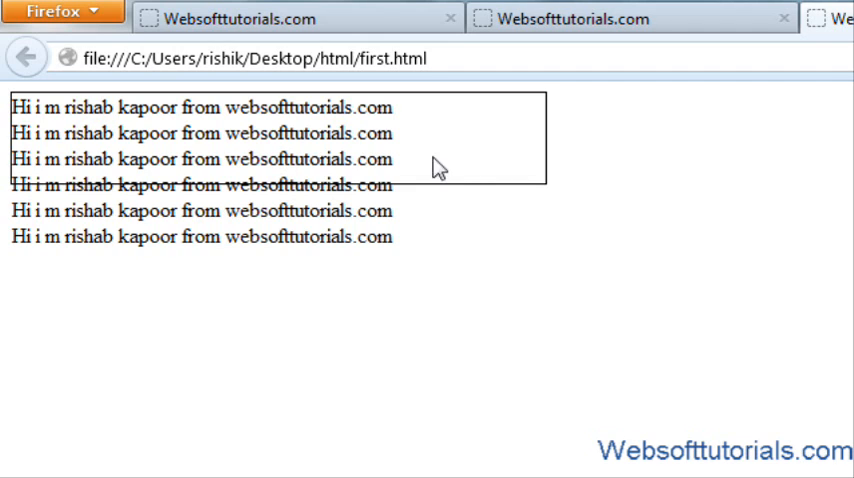
{"action": "mouse_move", "coordinate": [420, 152]}
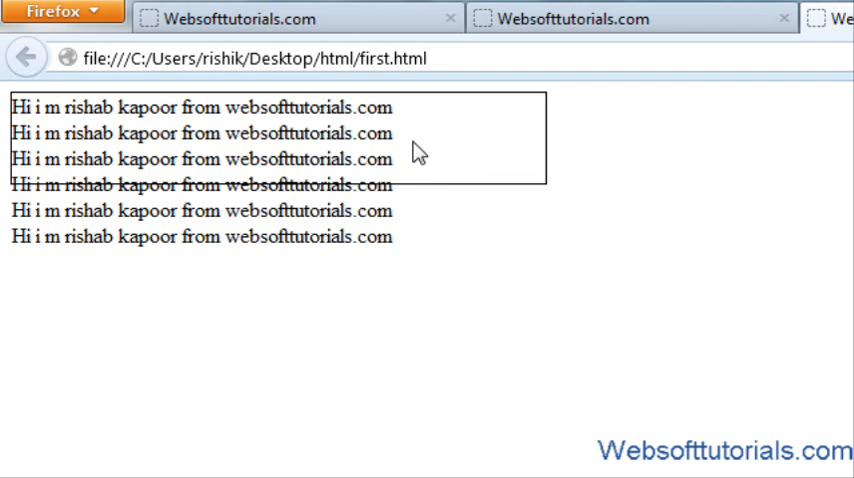
{"action": "mouse_move", "coordinate": [332, 258]}
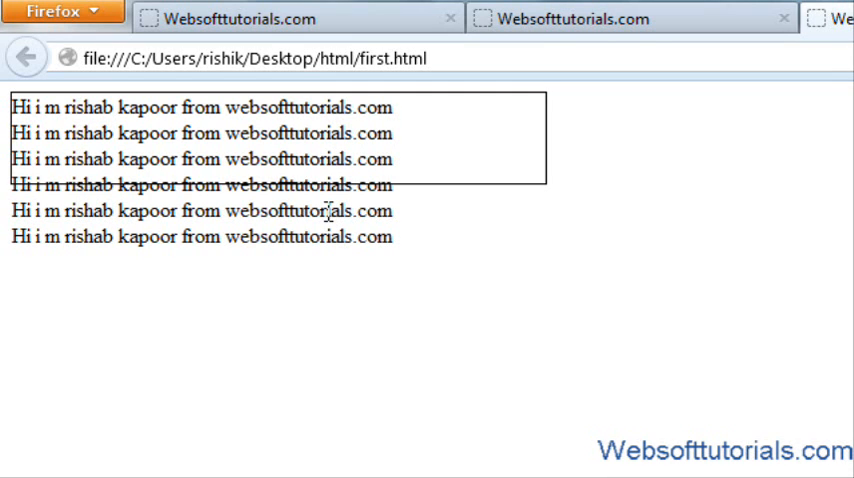
{"action": "mouse_move", "coordinate": [280, 110]}
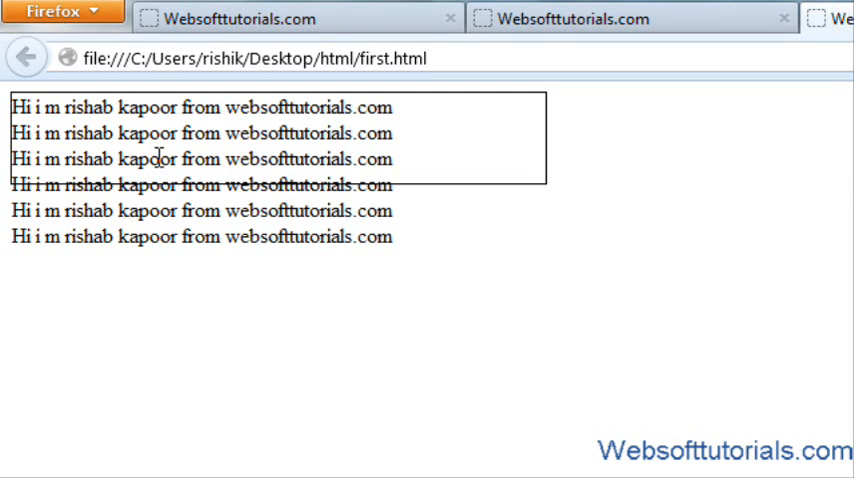
{"action": "mouse_move", "coordinate": [188, 160]}
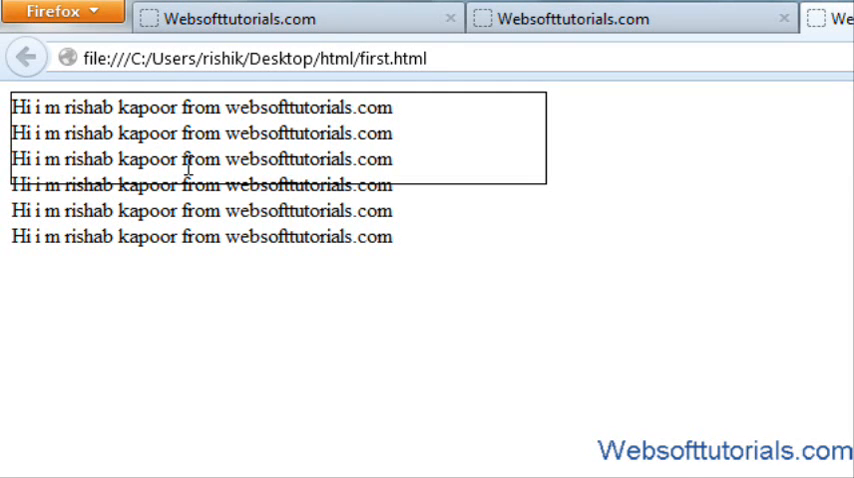
{"action": "mouse_move", "coordinate": [210, 178]}
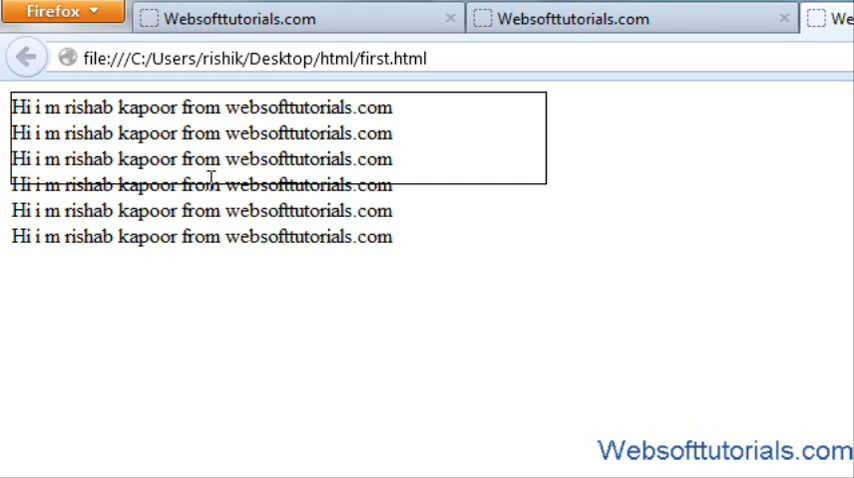
{"action": "mouse_move", "coordinate": [234, 158]}
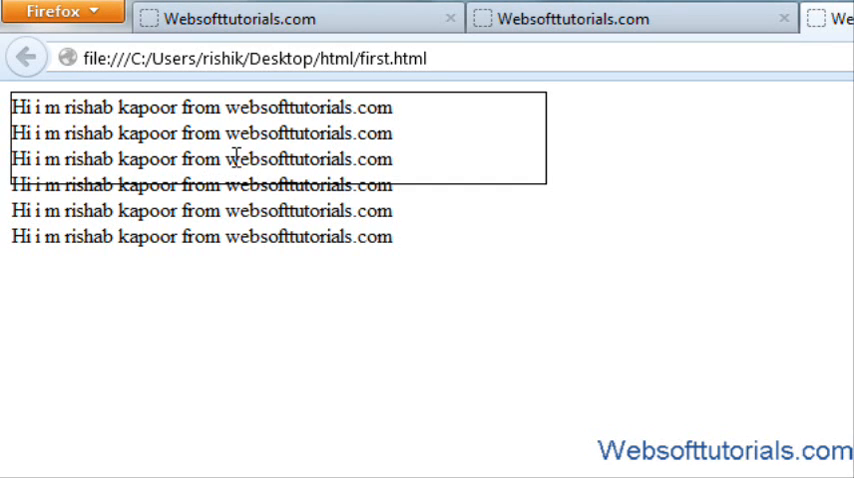